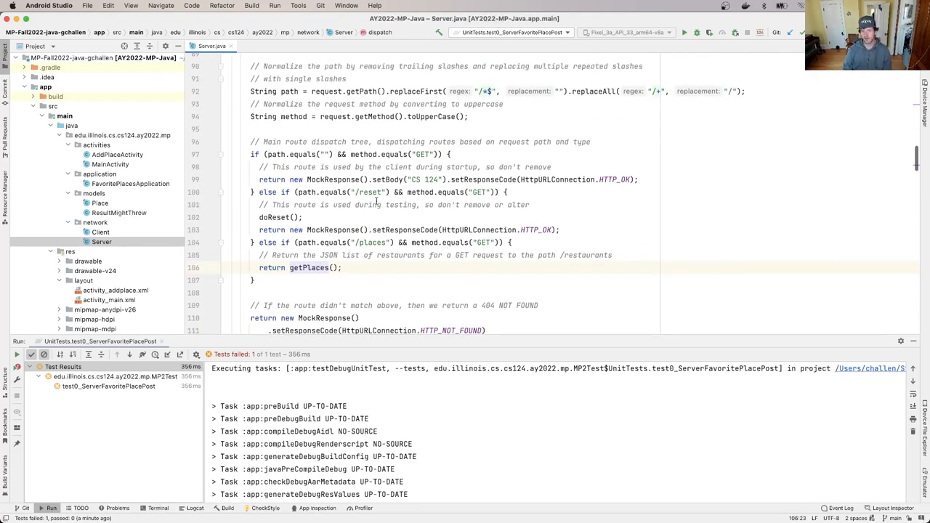
Run test0_ServerFavoritePlacePost and open its failing assertion at MP2Test.java:138.
double_click(370, 192)
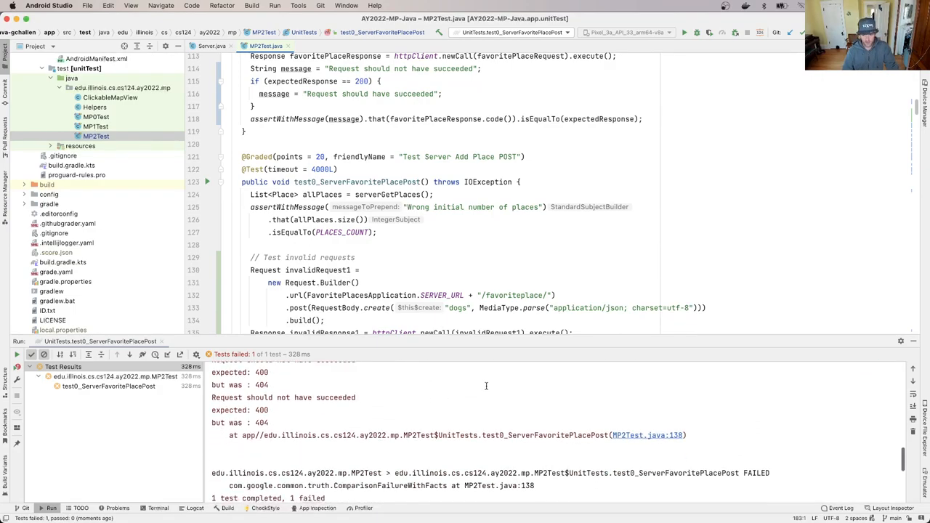
Wrap checks from '// Test invalid requests' to '// Test OK requests' in a block comment, then rerun.
scroll("down", 3)
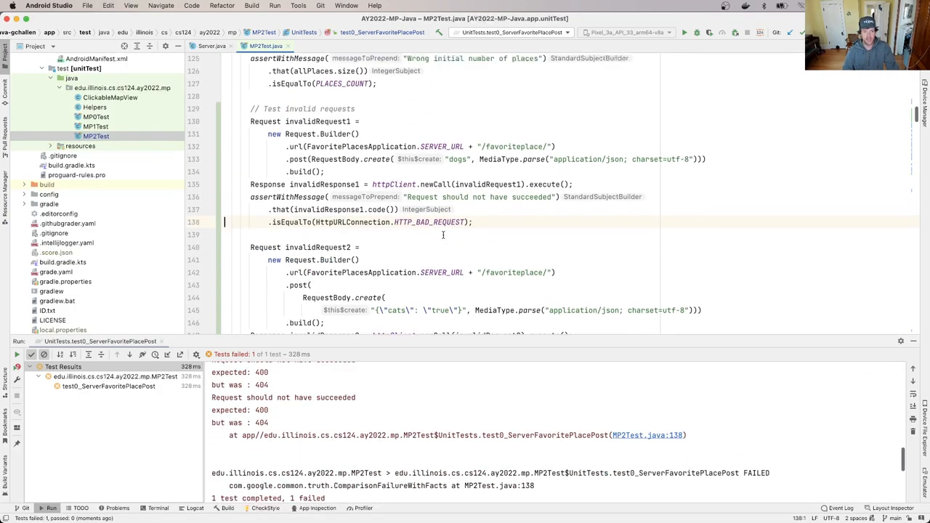
scroll("down", 3)
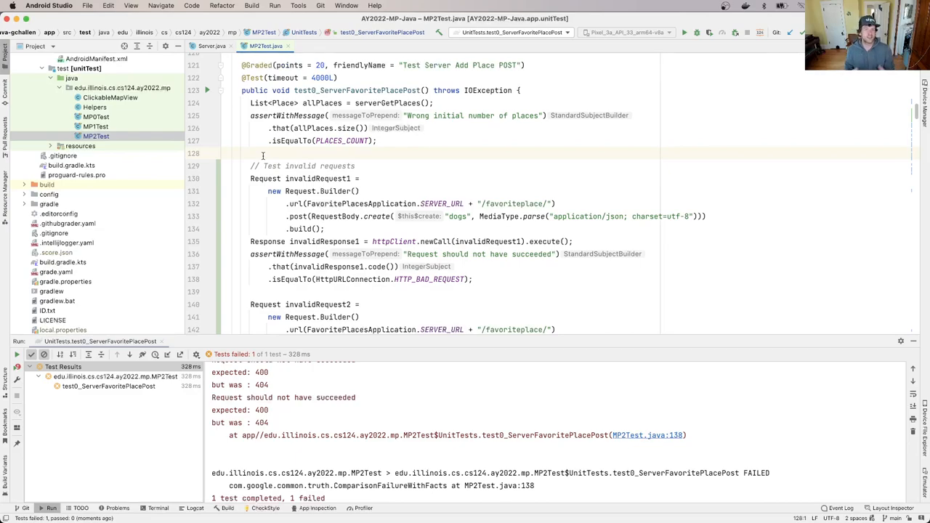
type("/")
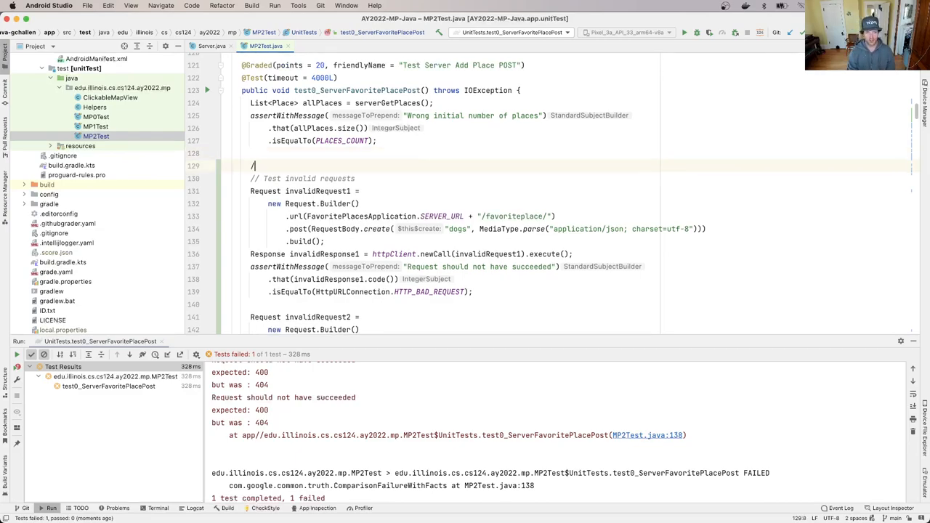
scroll("down", 3)
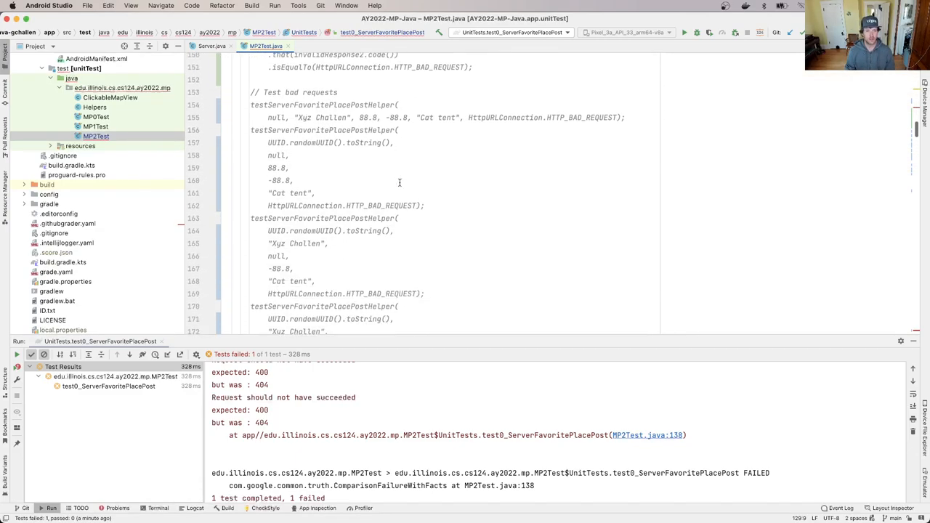
scroll("down", 3)
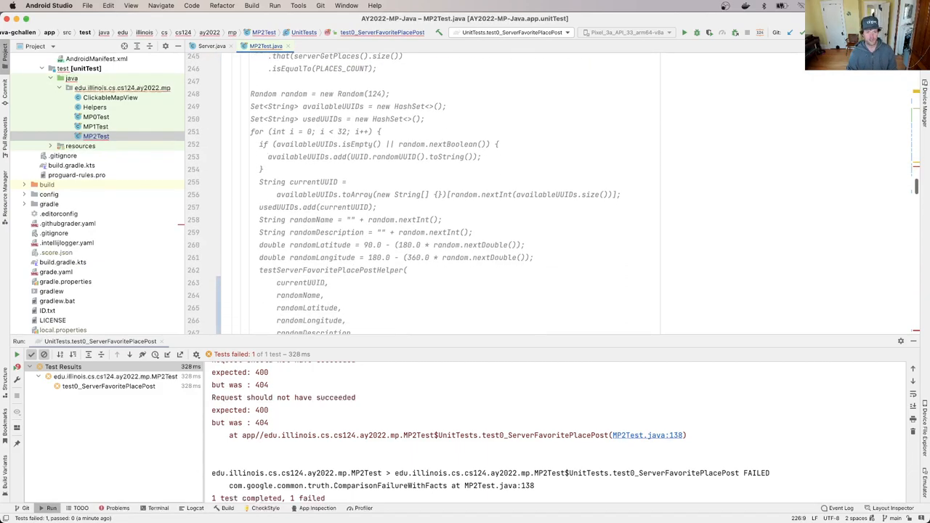
scroll("down", 3)
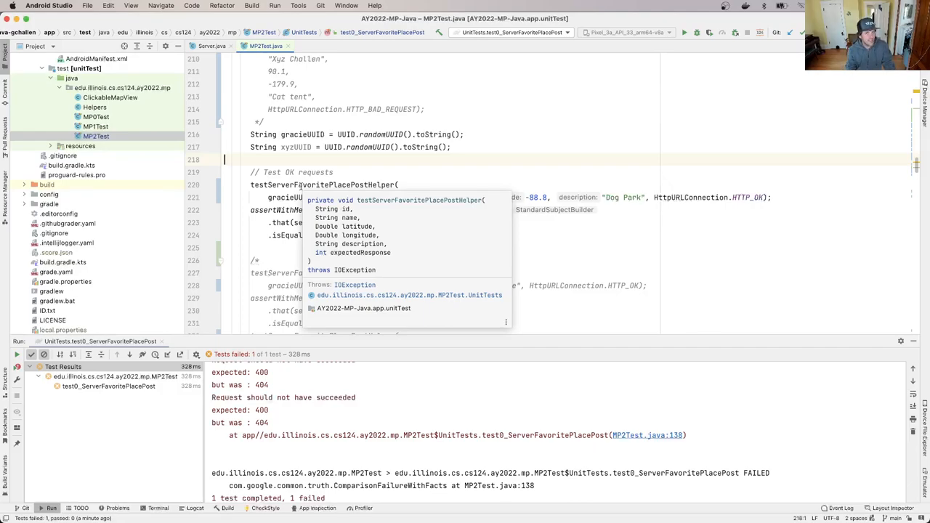
left_click(684, 32)
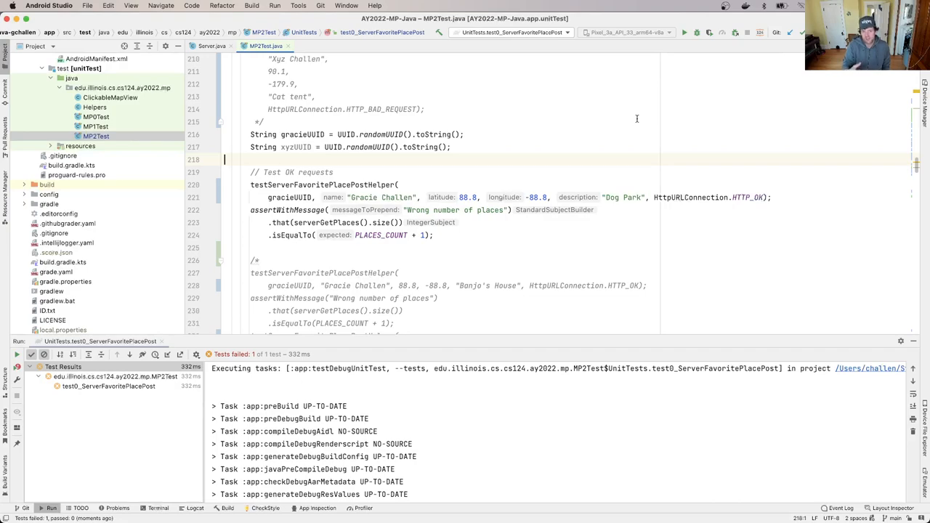
mouse_move(605, 335)
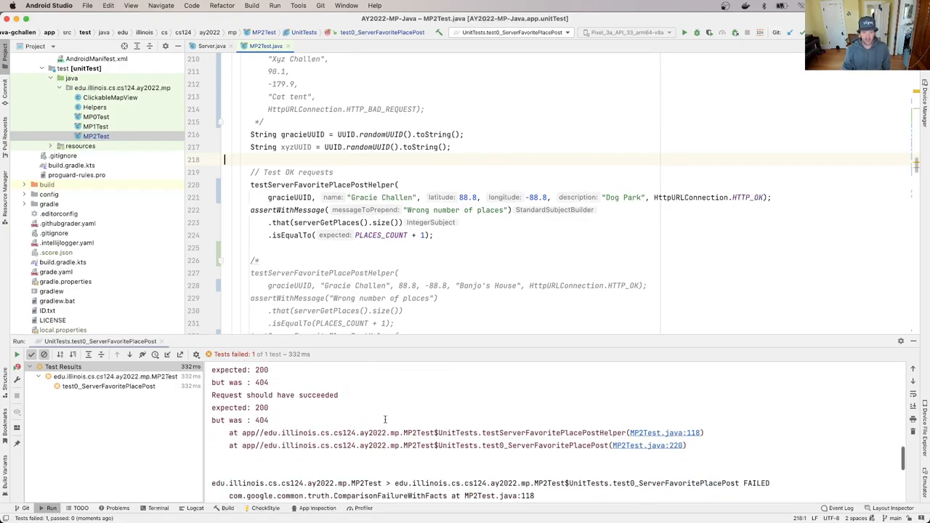
Read the 200-versus-404 failure at MP2Test.java:220 and return to Server.java's dispatch method.
scroll("down", 3)
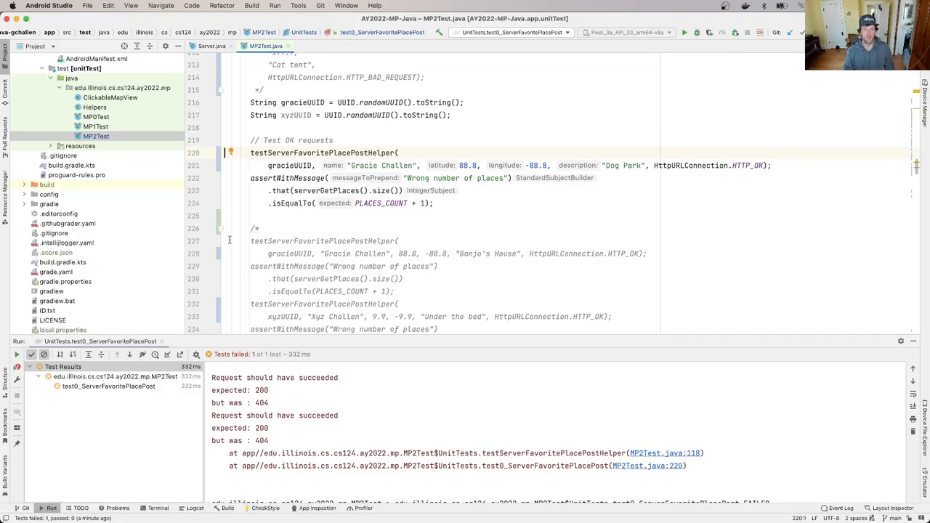
left_click(211, 46)
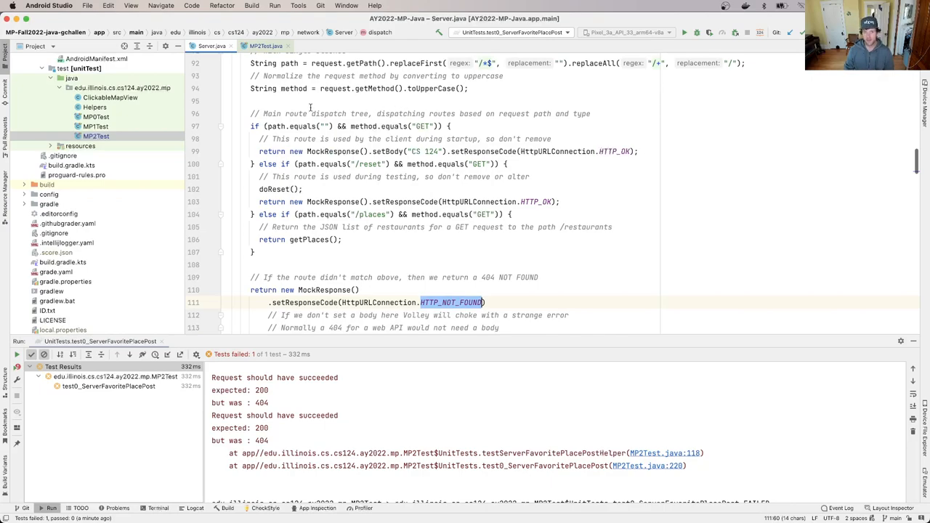
Add System.out.println(path + " " + method) to dispatch and rerun to see /favoriteplace POST.
type("System.out.println(")
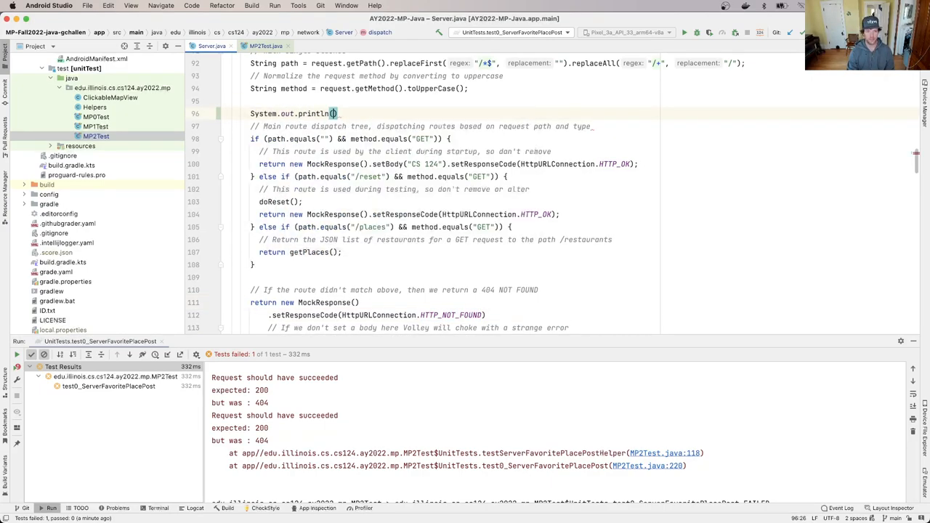
type("path + \" \" + method")
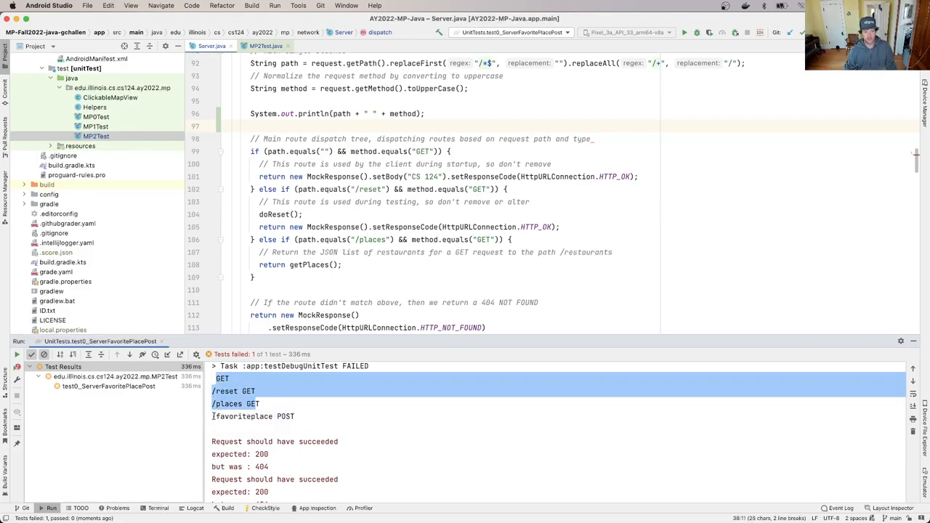
left_click(253, 417)
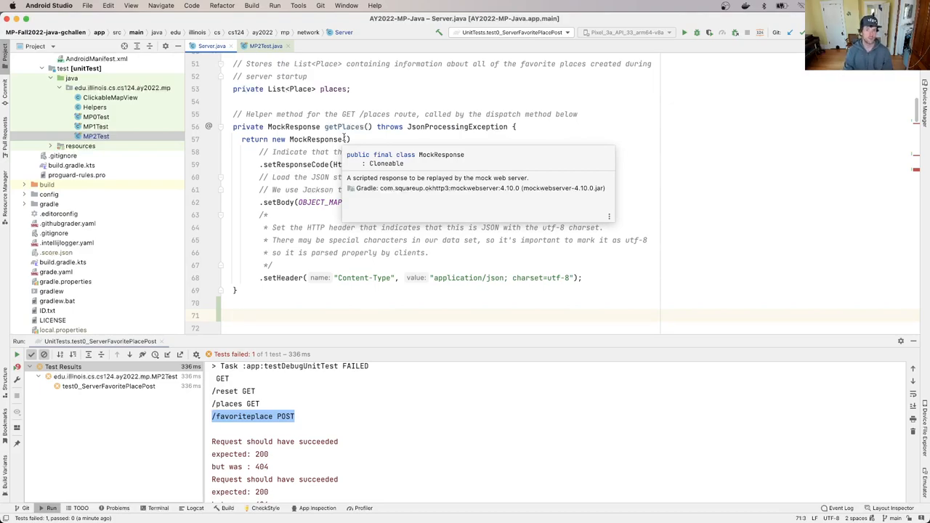
Add private MockResponse postFavoritePlace() returning HTTP_OK with 'application/json; charset=utf-8' Content-Type.
type("priv")
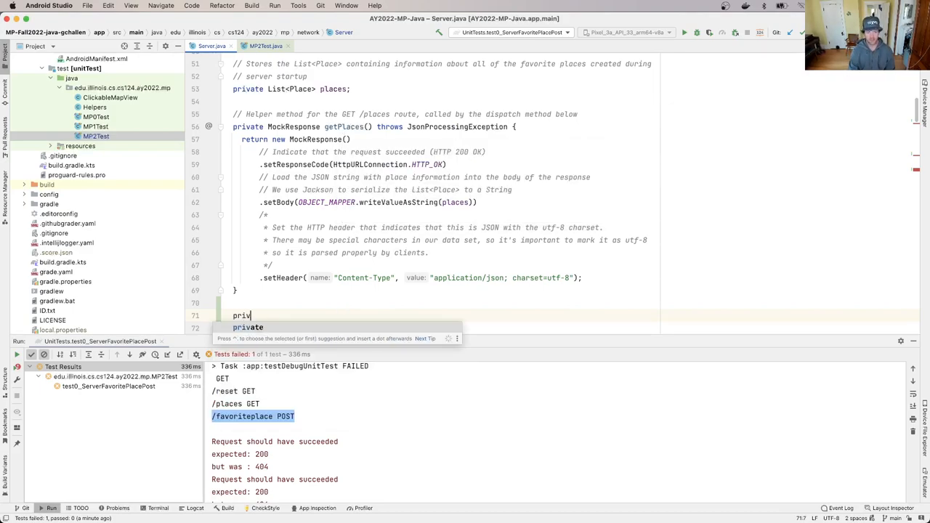
type("Mac")
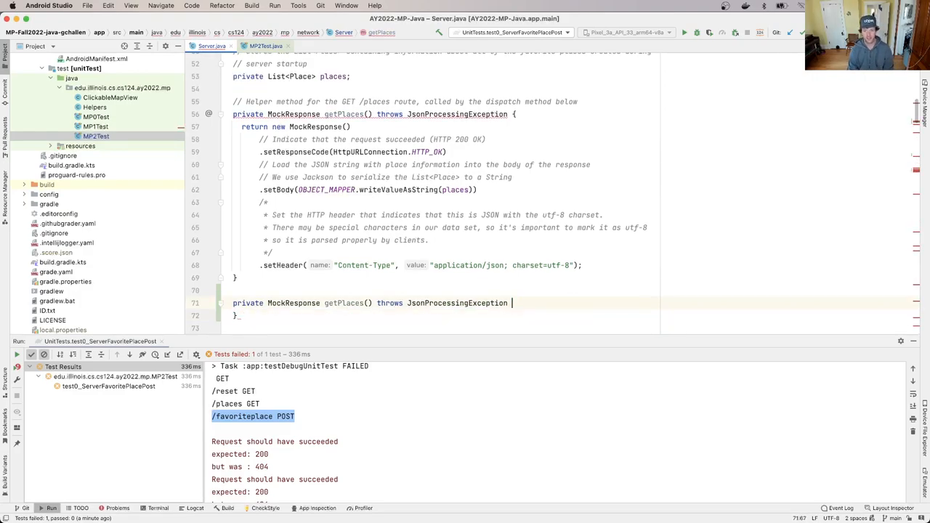
key("BackSpace")
type("{")
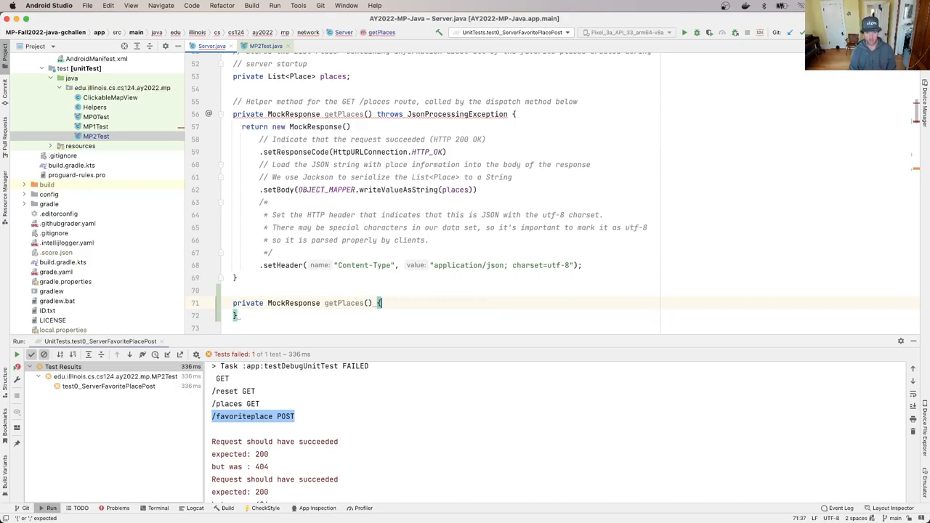
double_click(344, 303)
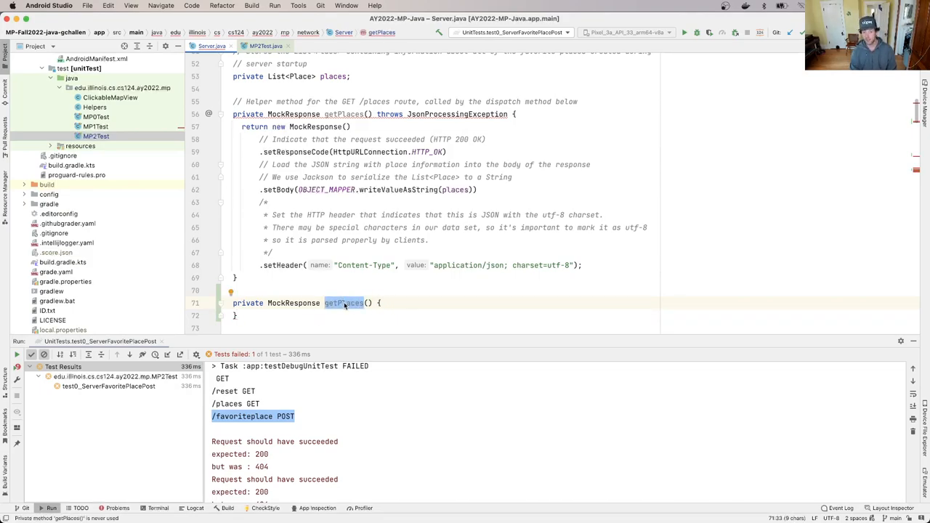
type("postFavoritePlace")
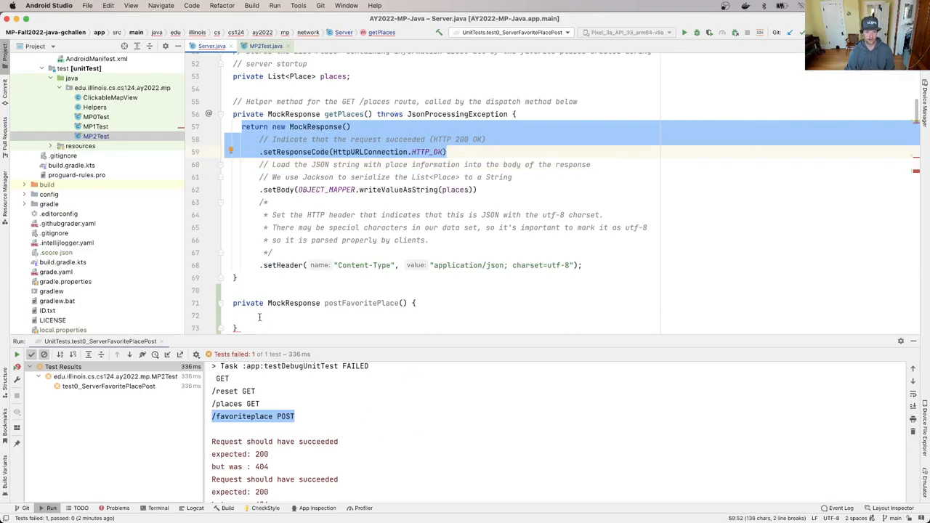
type(".setResponseCode(HttpURLConnection.HTTP_OK);")
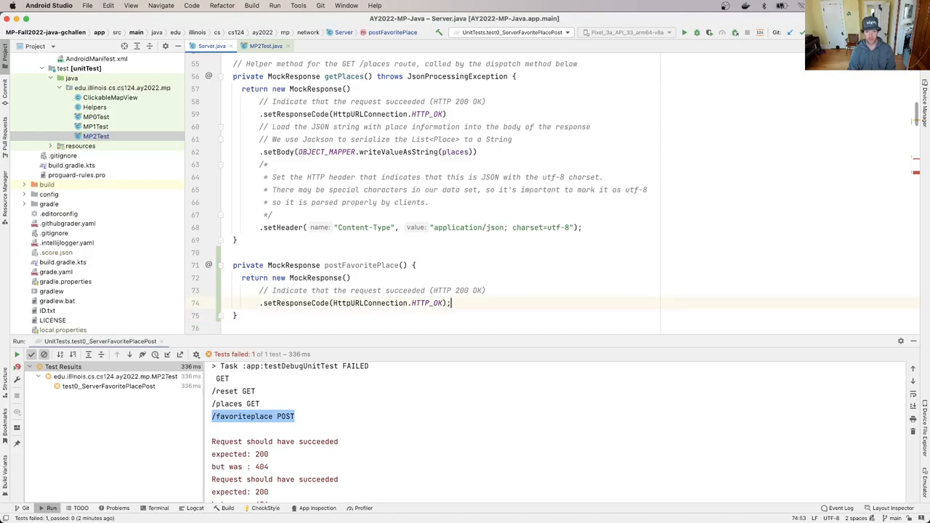
type(".setHeader( name: \"Content-Type\",  value: \"application/json; charset=utf-8\");;")
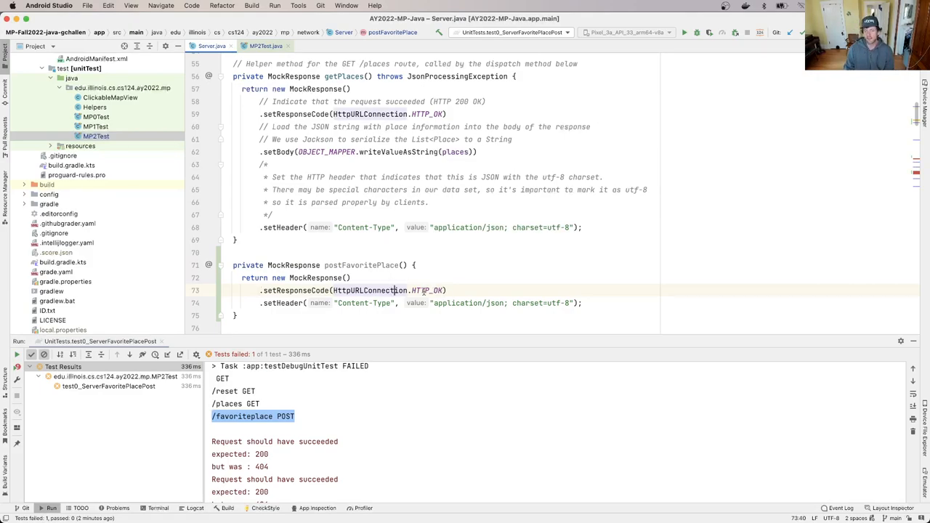
mouse_move(427, 290)
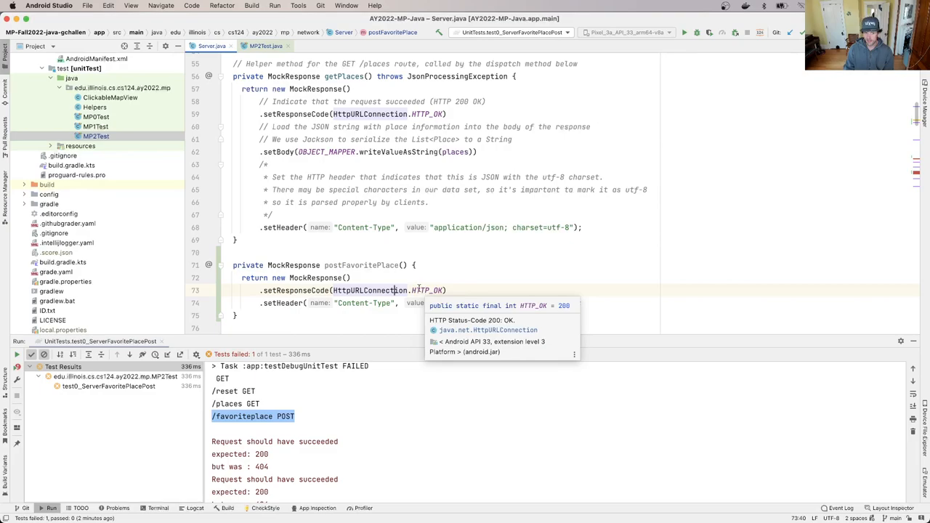
Route /favoriteplace POST to postFavoritePlace() and rerun the test, now failing on place count.
scroll("down", 3)
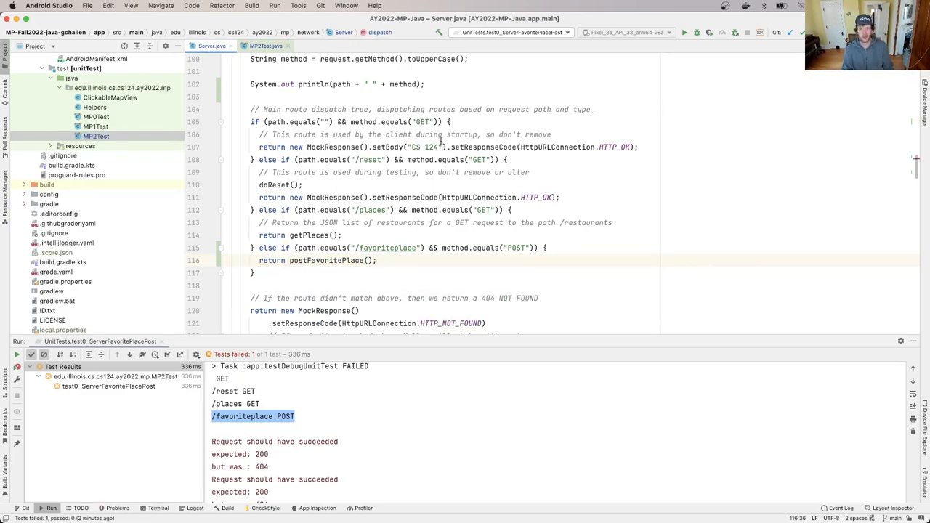
left_click(683, 32)
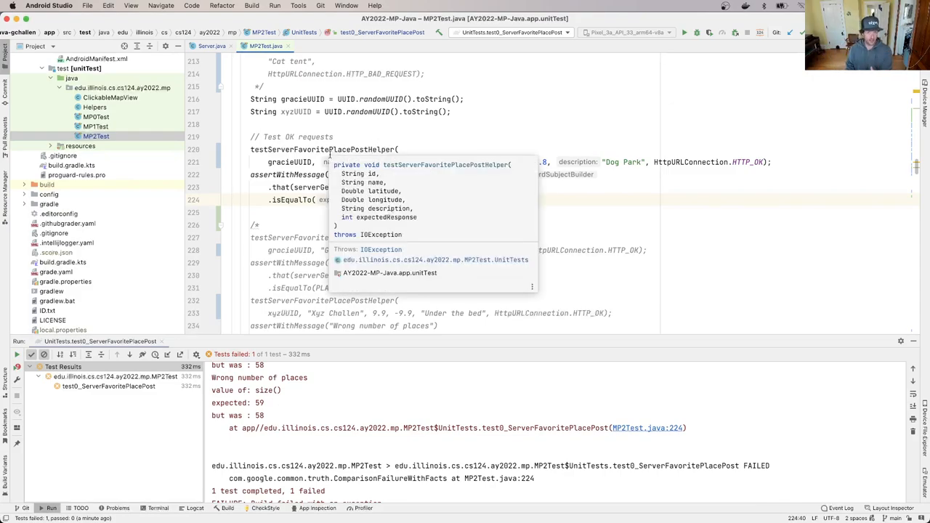
Check the place-count assertion in MP2Test.java, then go back to postFavoritePlace in Server.java.
left_click(211, 45)
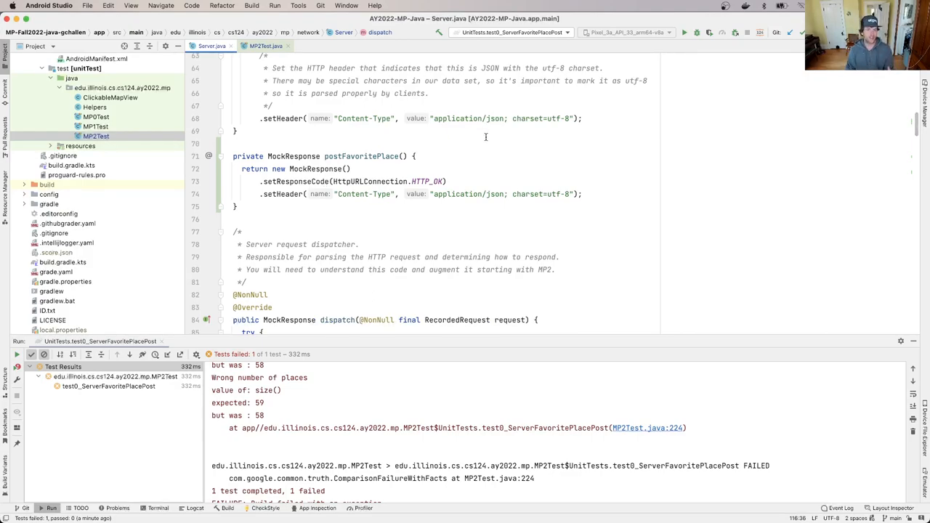
left_click(265, 46)
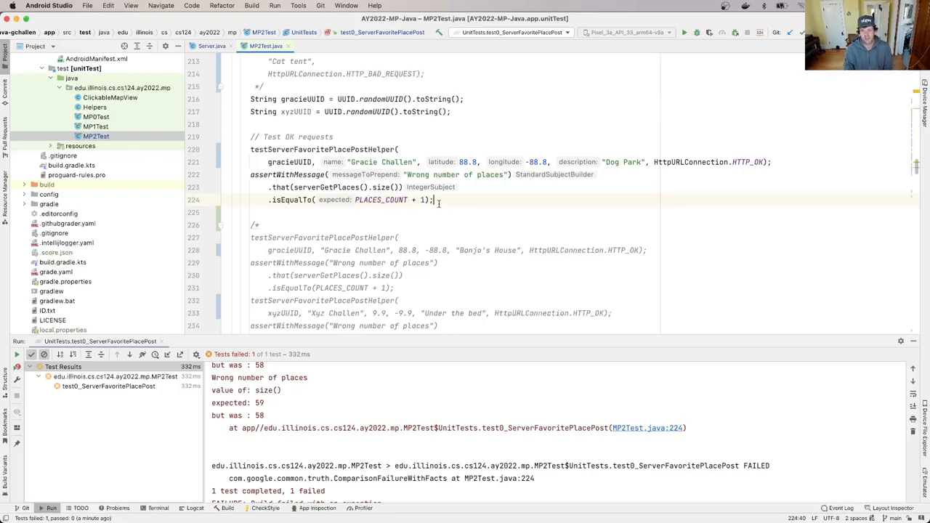
left_click(211, 46)
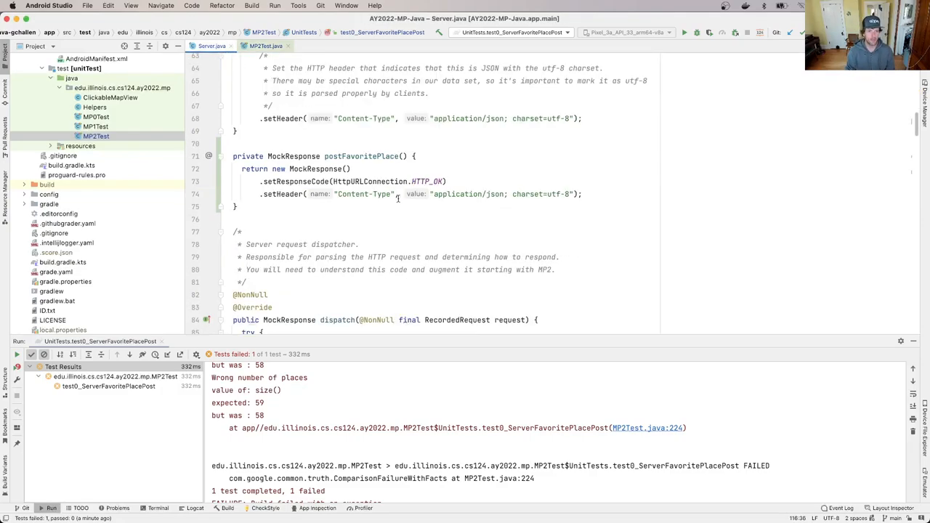
left_click(413, 157)
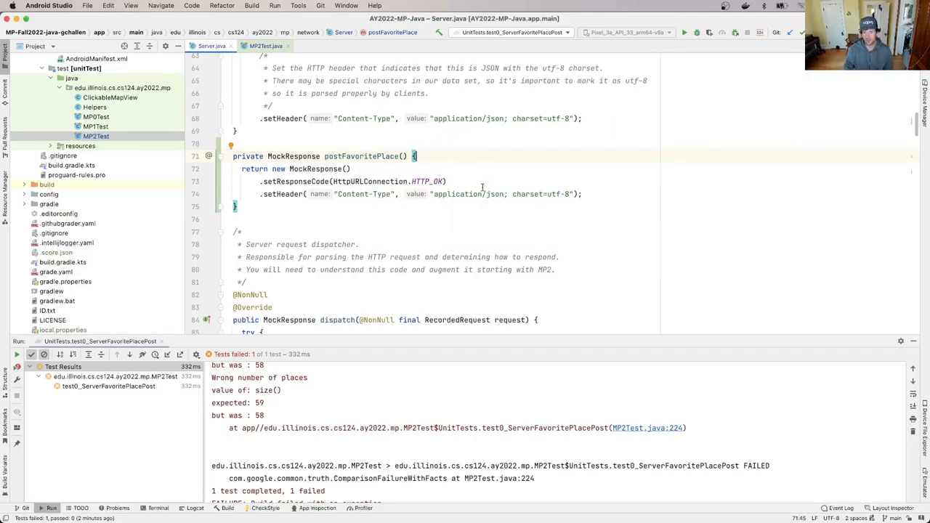
Call postFavoritePlace(request) and declare the parameter as final RecordedRequest request.
scroll("down", 3)
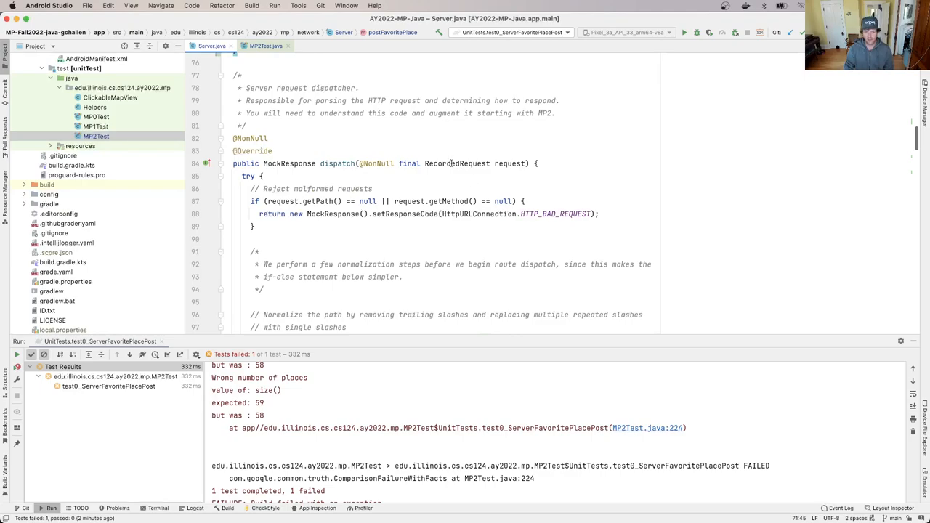
mouse_move(456, 163)
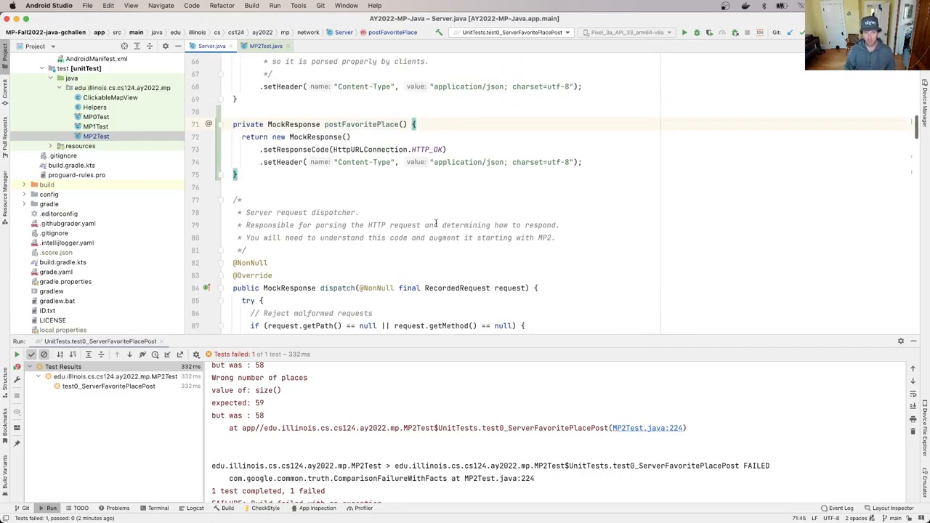
scroll("down", 3)
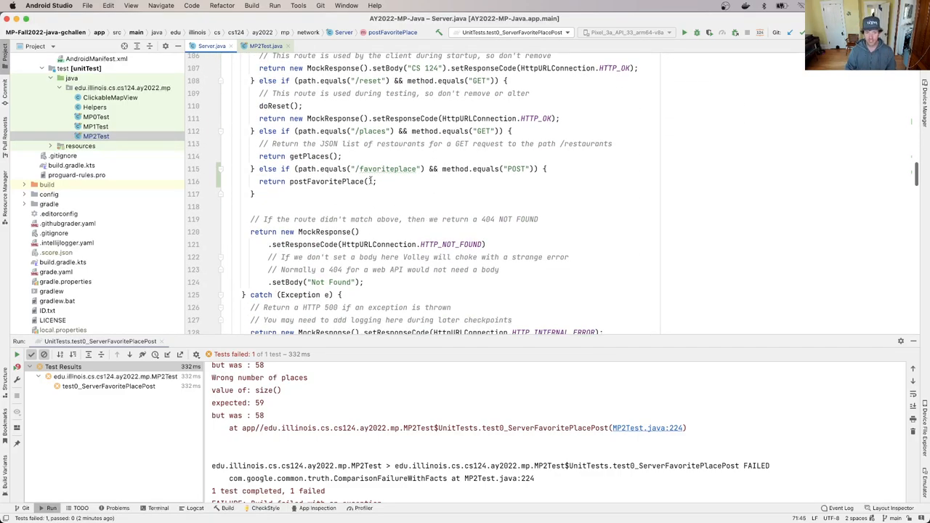
type("request")
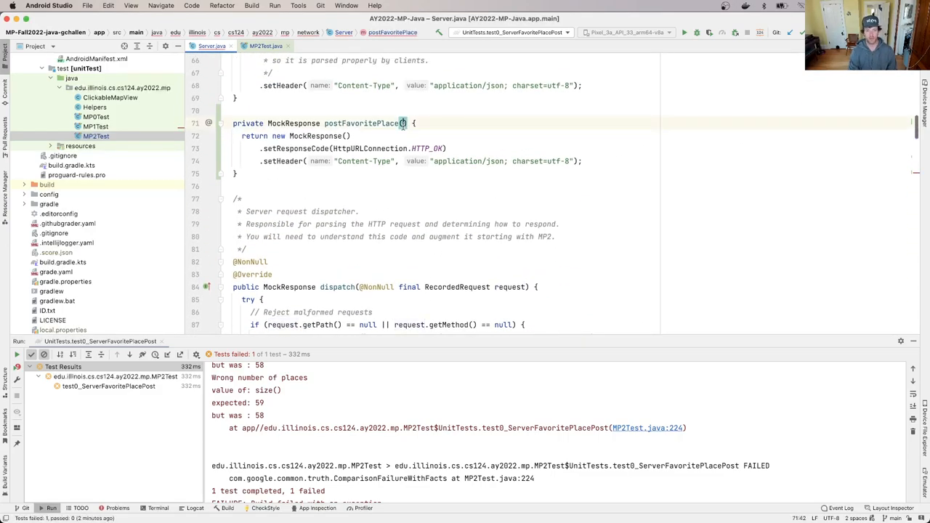
type("final")
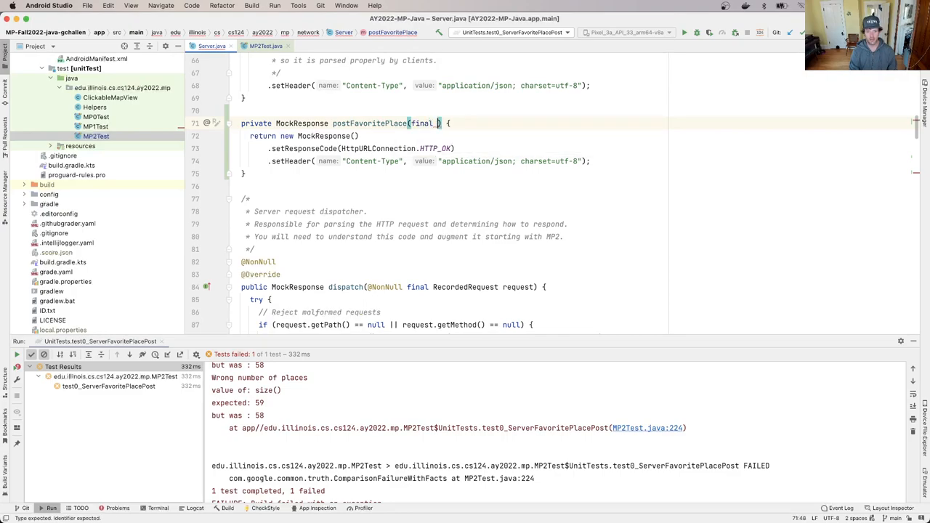
type("RecordedRequest request")
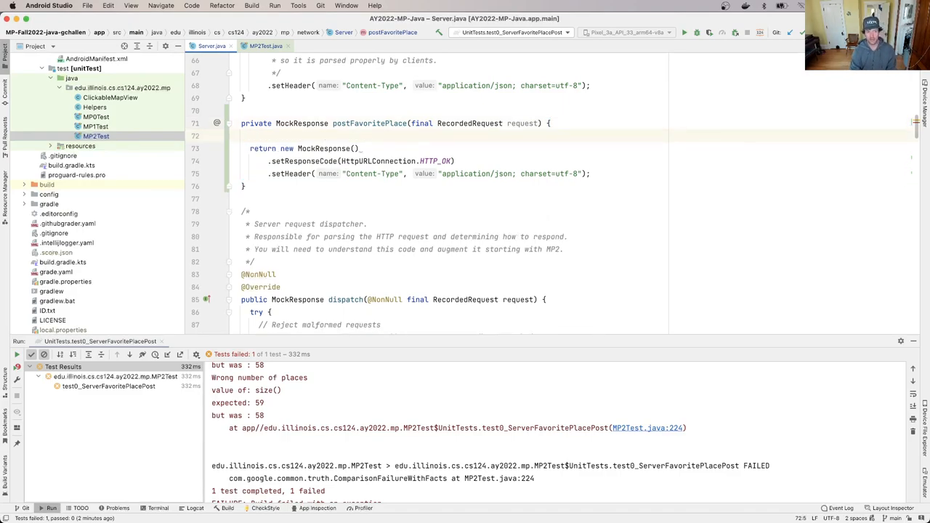
Print request.getBody() in postFavoritePlace, rerun, and mark the place id in the output.
type("System.out.println()")
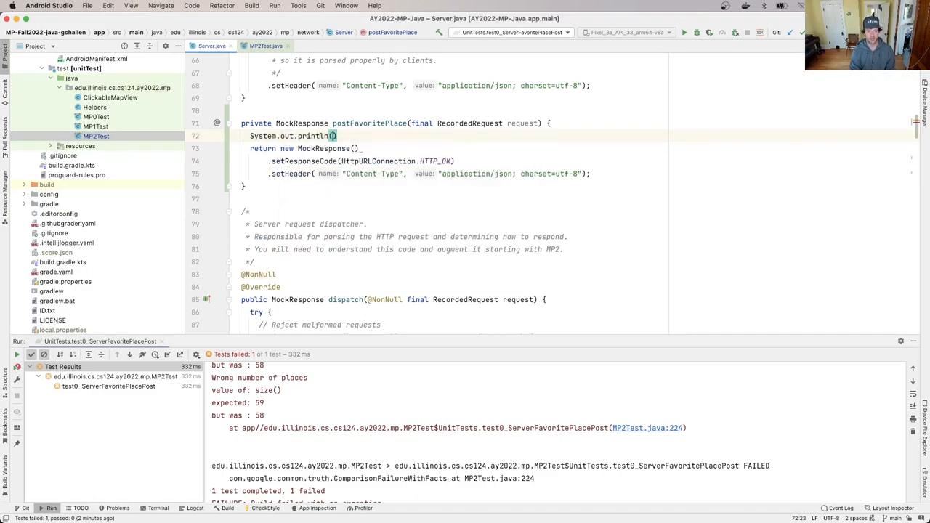
type("request.getBody(")
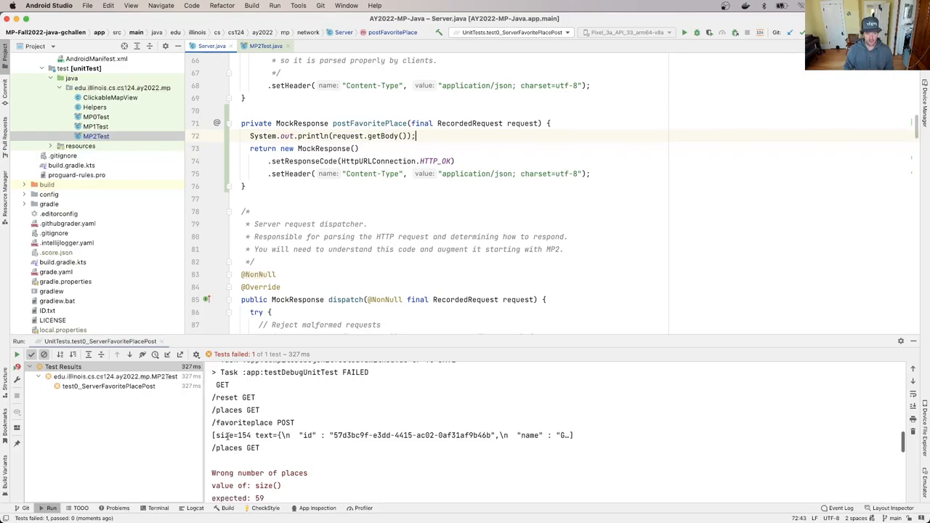
double_click(233, 435)
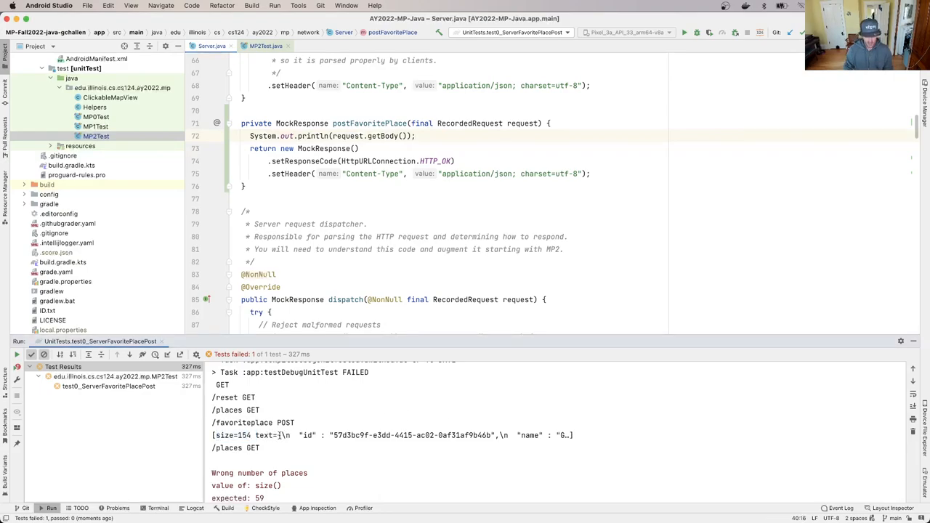
left_click_drag(280, 435, 541, 435)
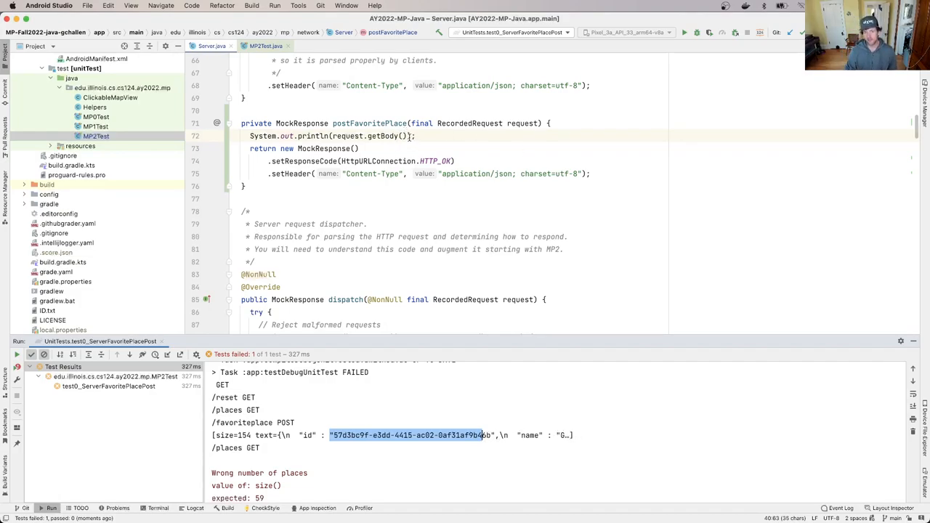
Print request.getBody().readUtf8(), rerun, and select the printed JSON and Dog Park description.
type(".")
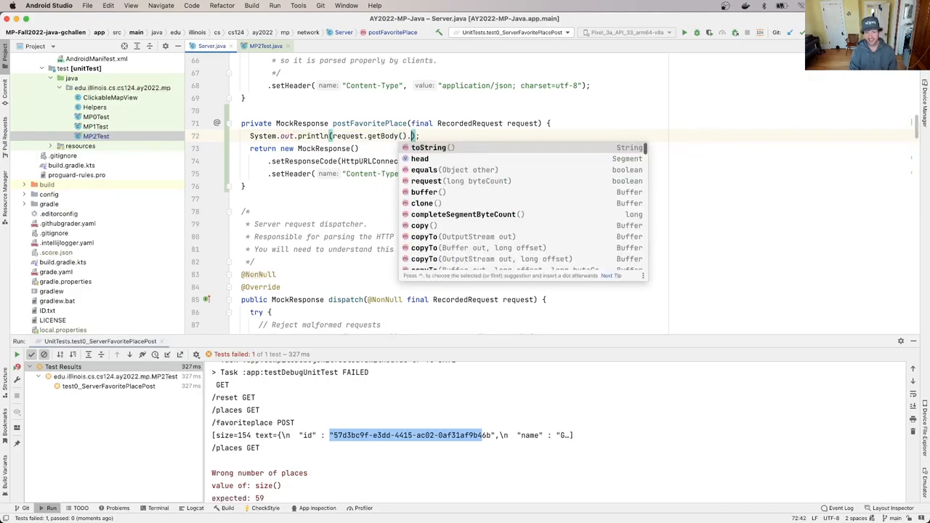
type("read")
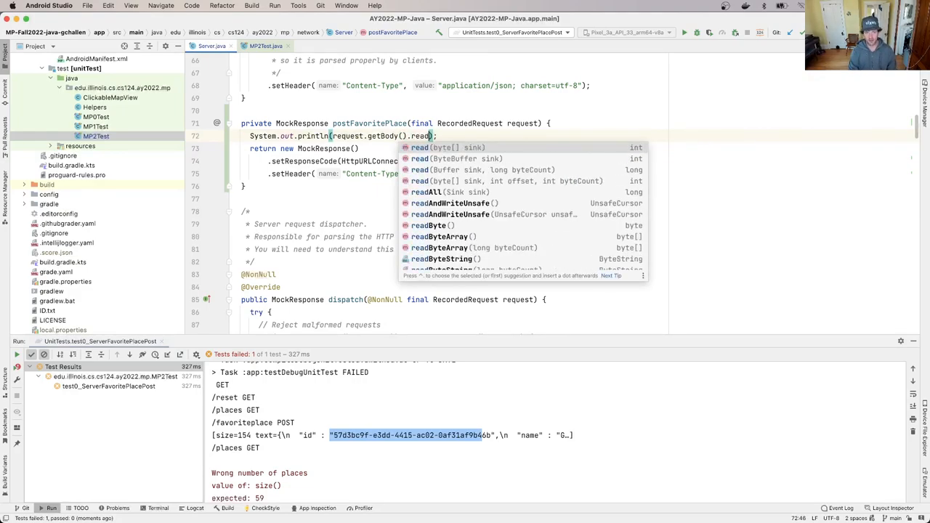
type("Utf8(")
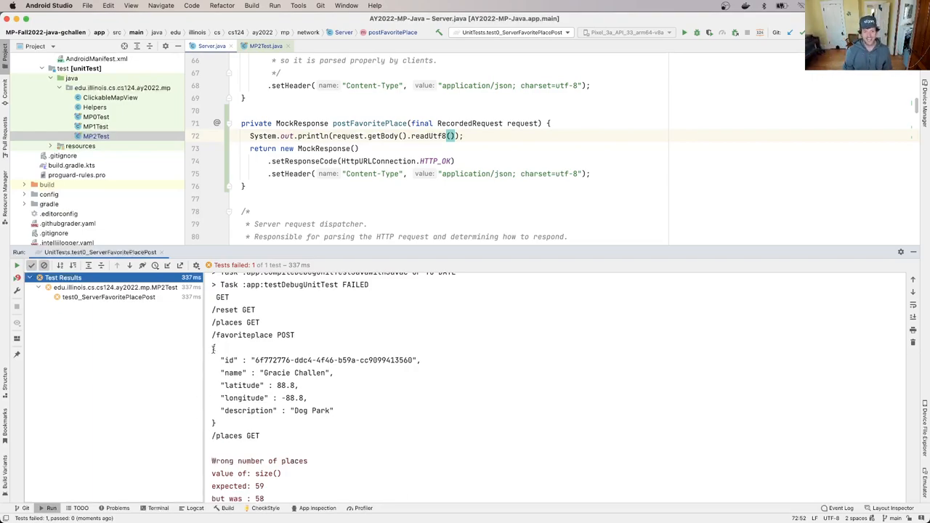
left_click_drag(213, 346, 217, 422)
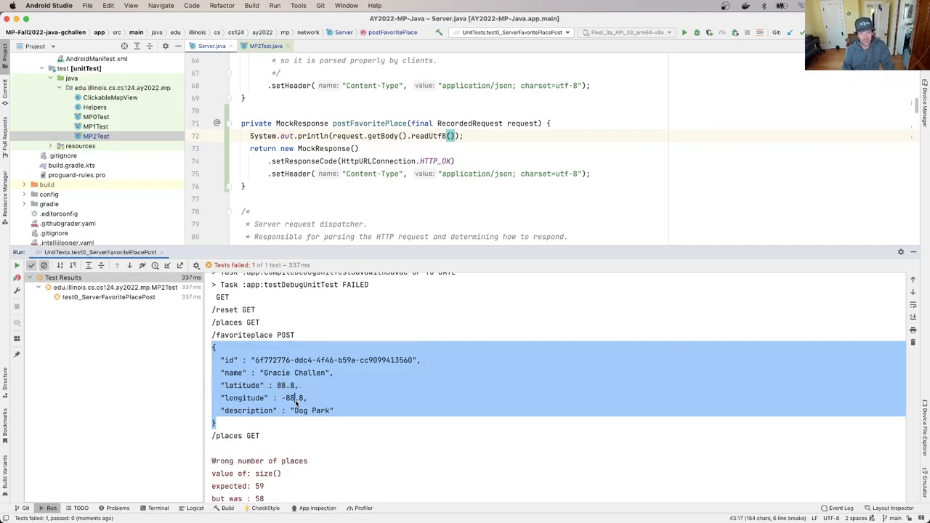
double_click(305, 411)
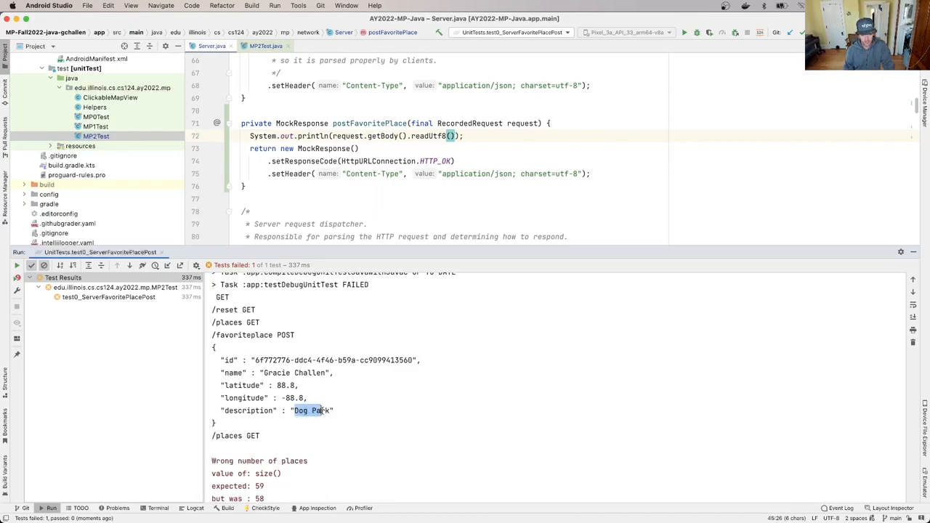